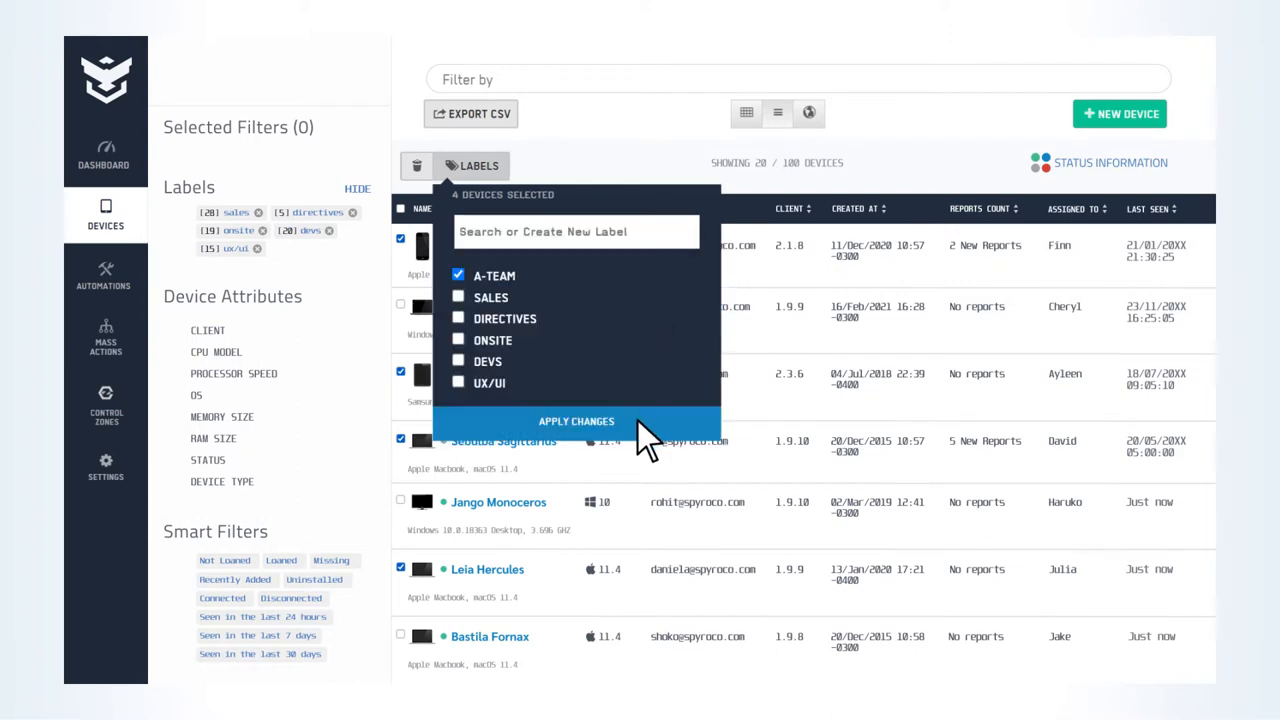
- Apply the A-TEAM label to the four checked devices
click(576, 421)
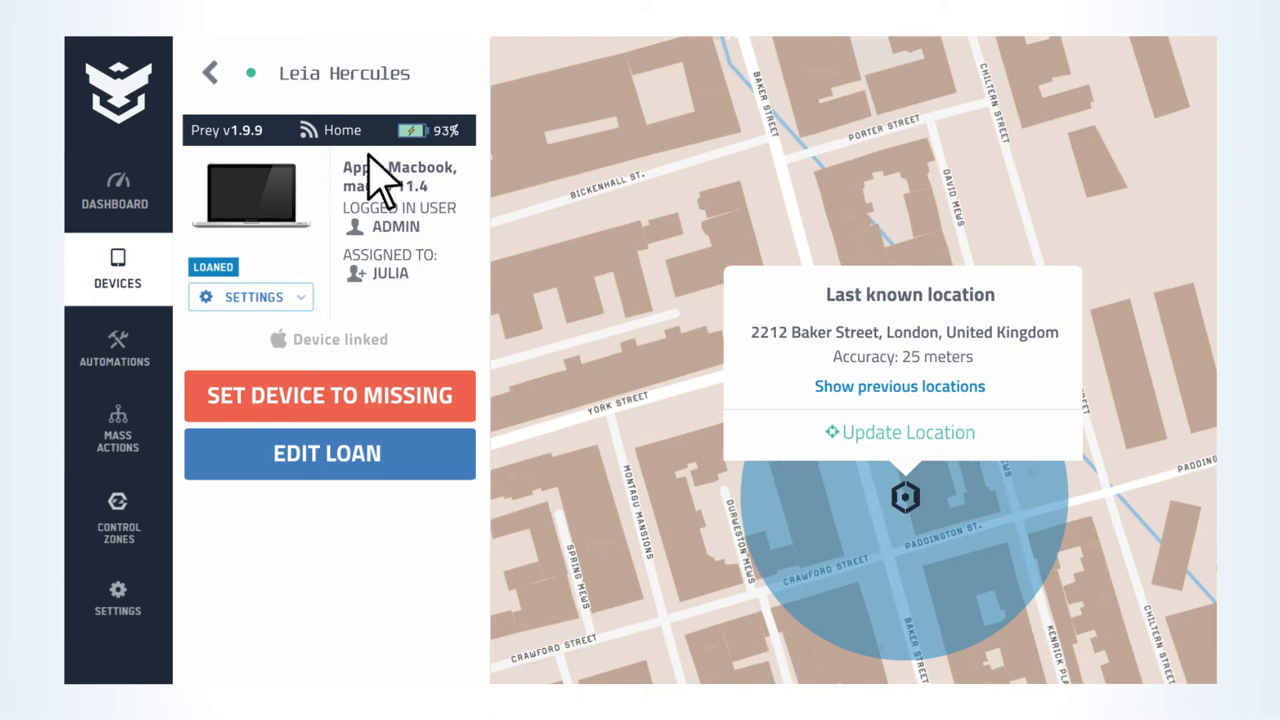
mouse_move(455, 270)
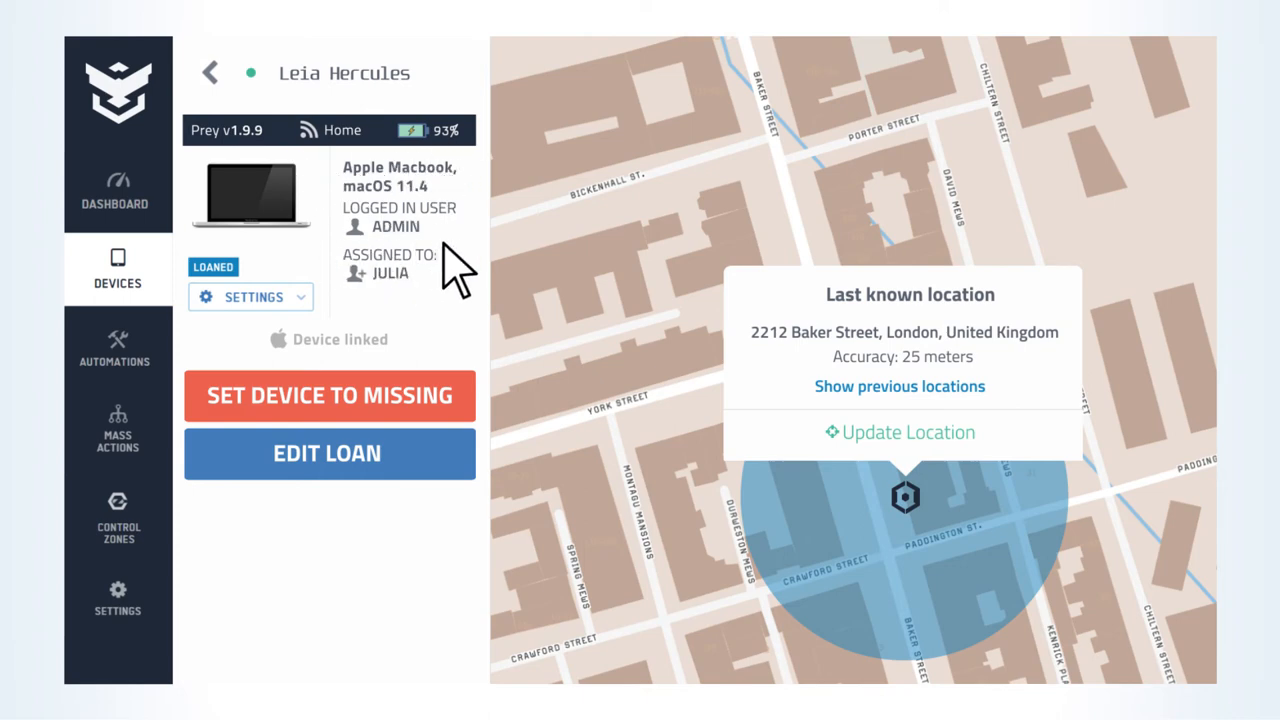
click(117, 595)
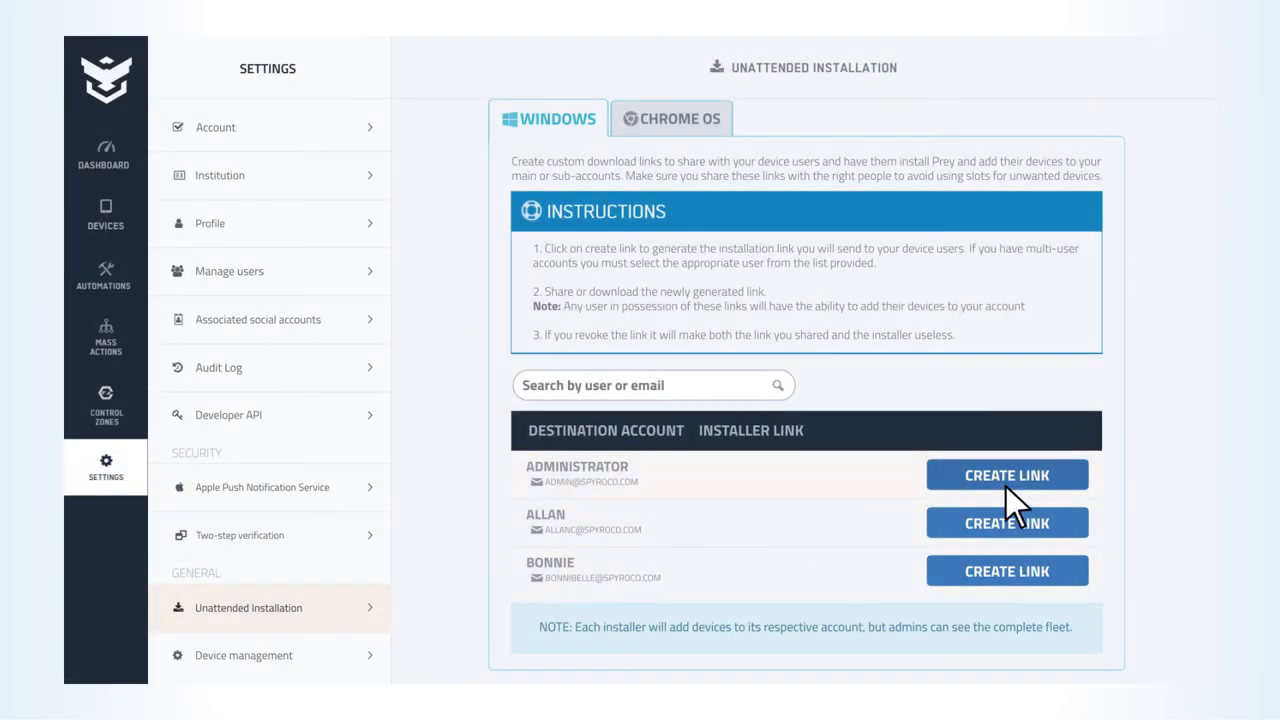
click(1006, 474)
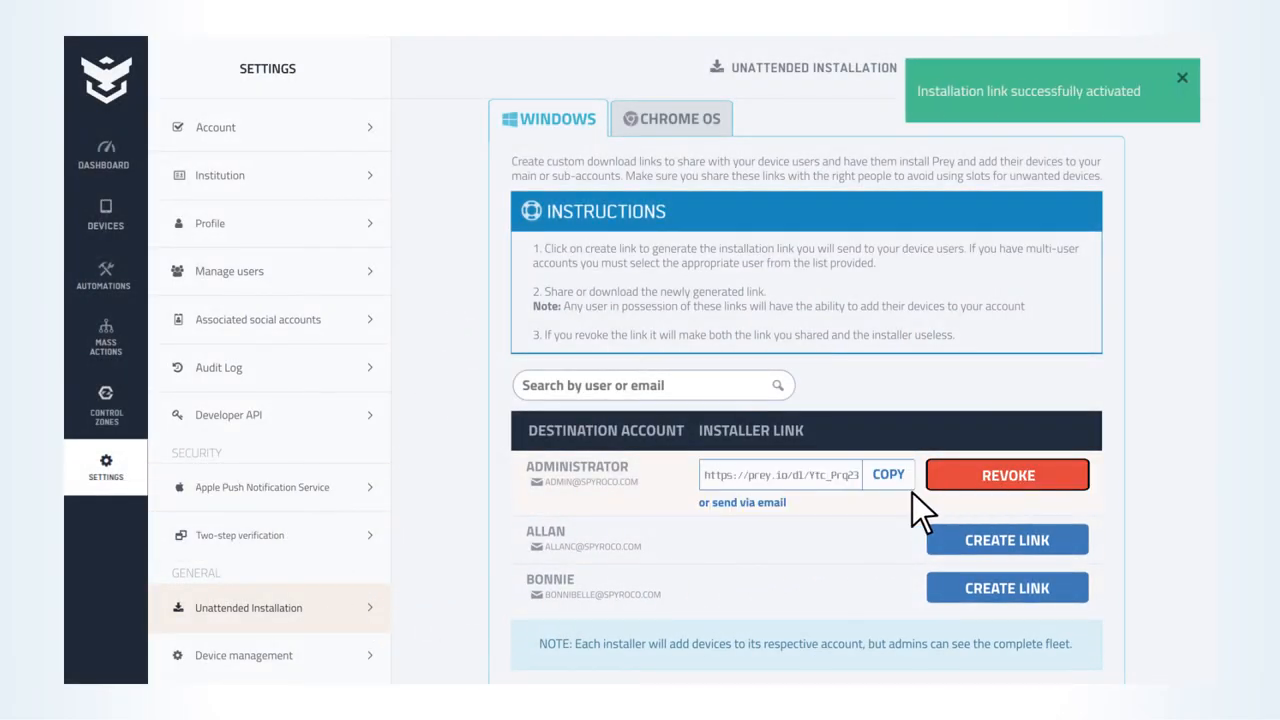
click(742, 502)
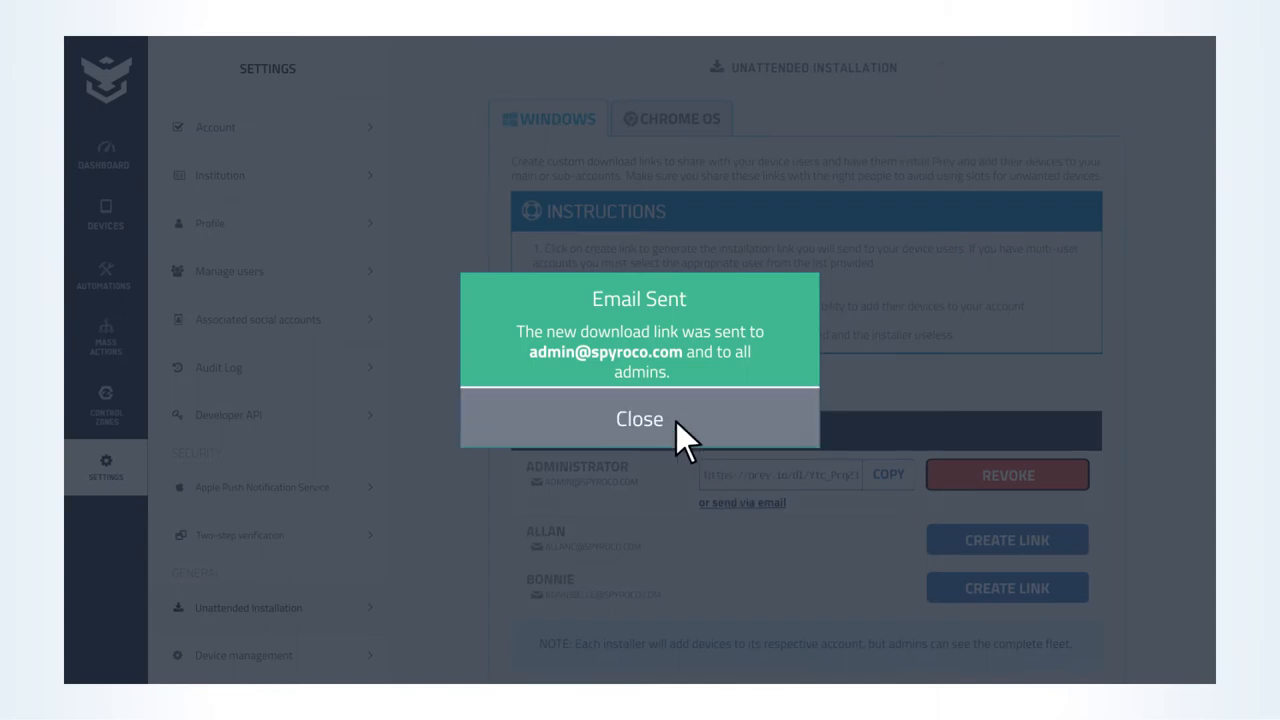